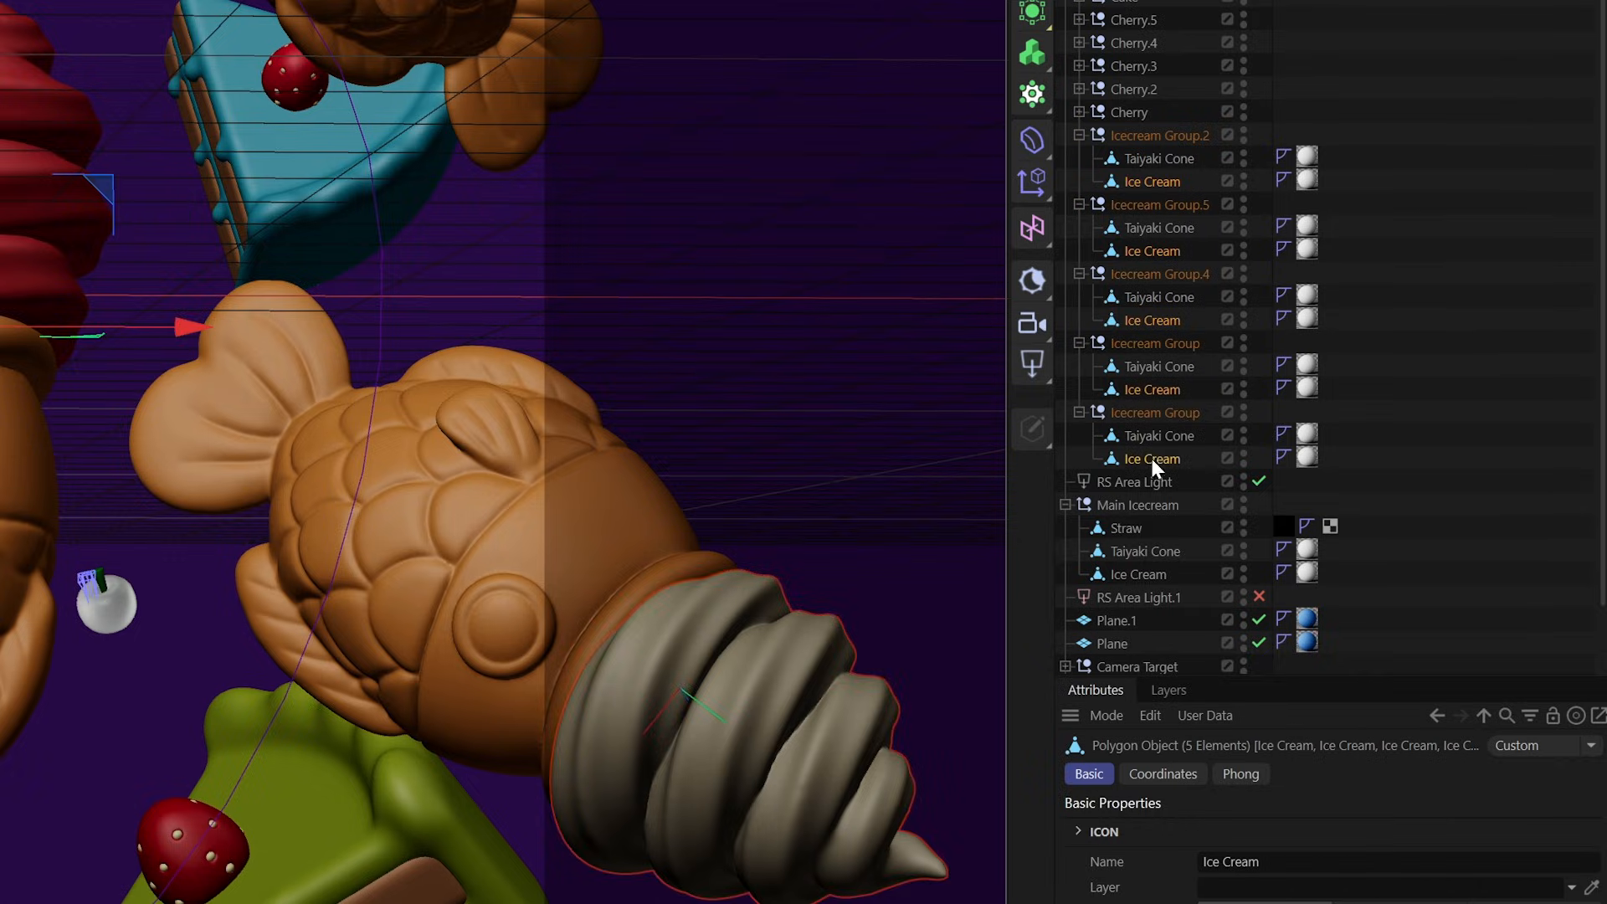
Step: Store the five selected Ice Cream objects as a new Selection object
{"action": "left_click", "coordinate": [211, 47]}
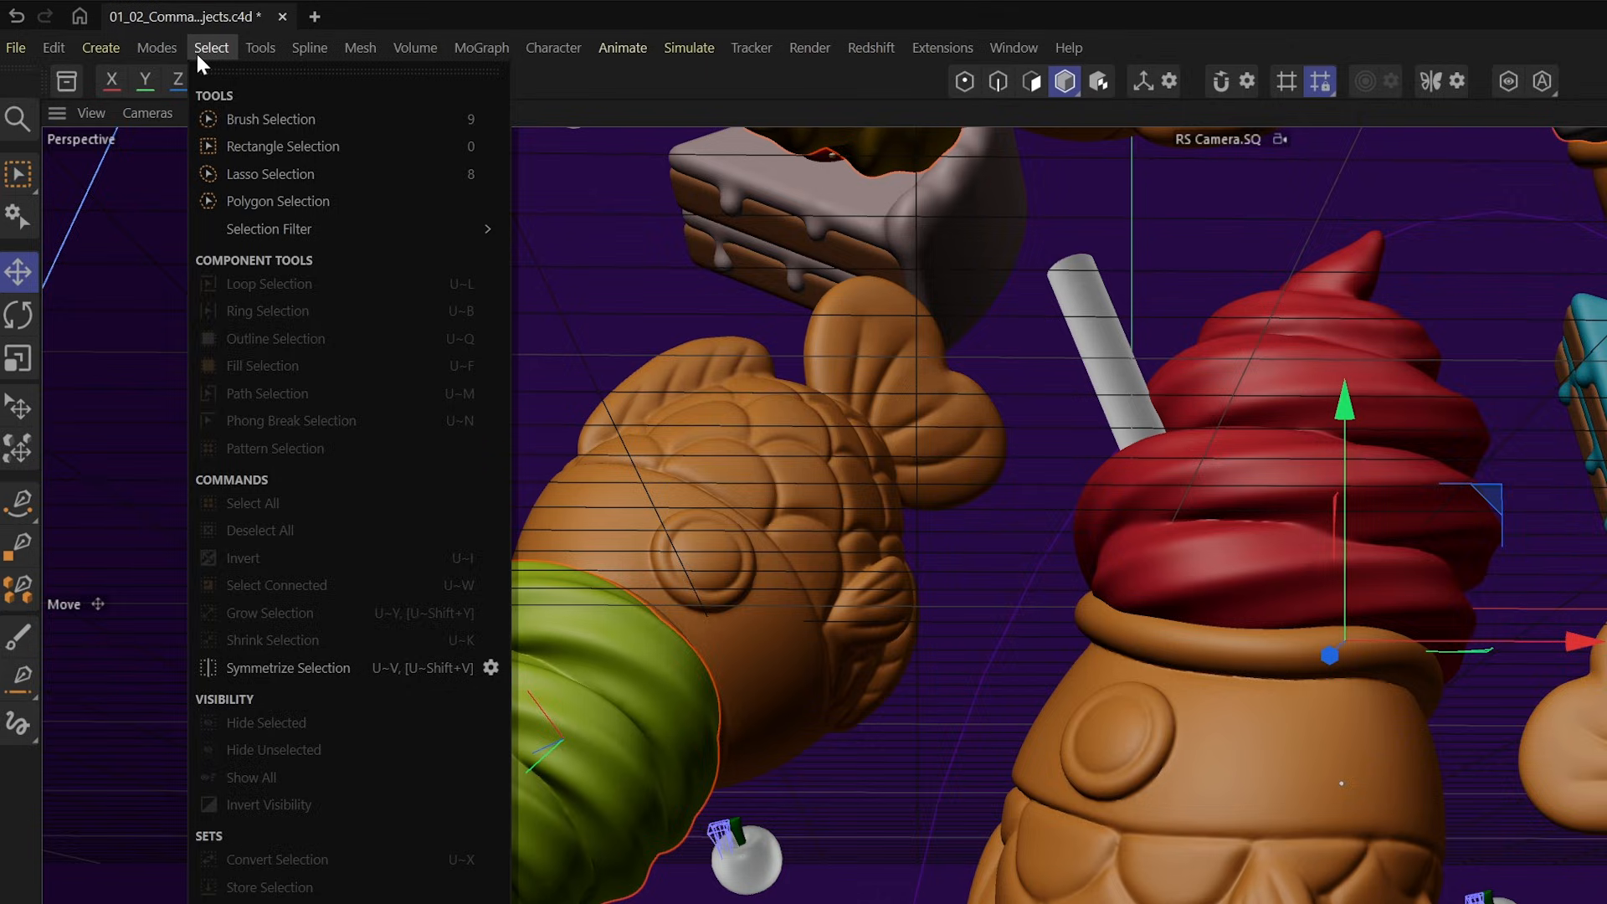
{"action": "mouse_move", "coordinate": [266, 228]}
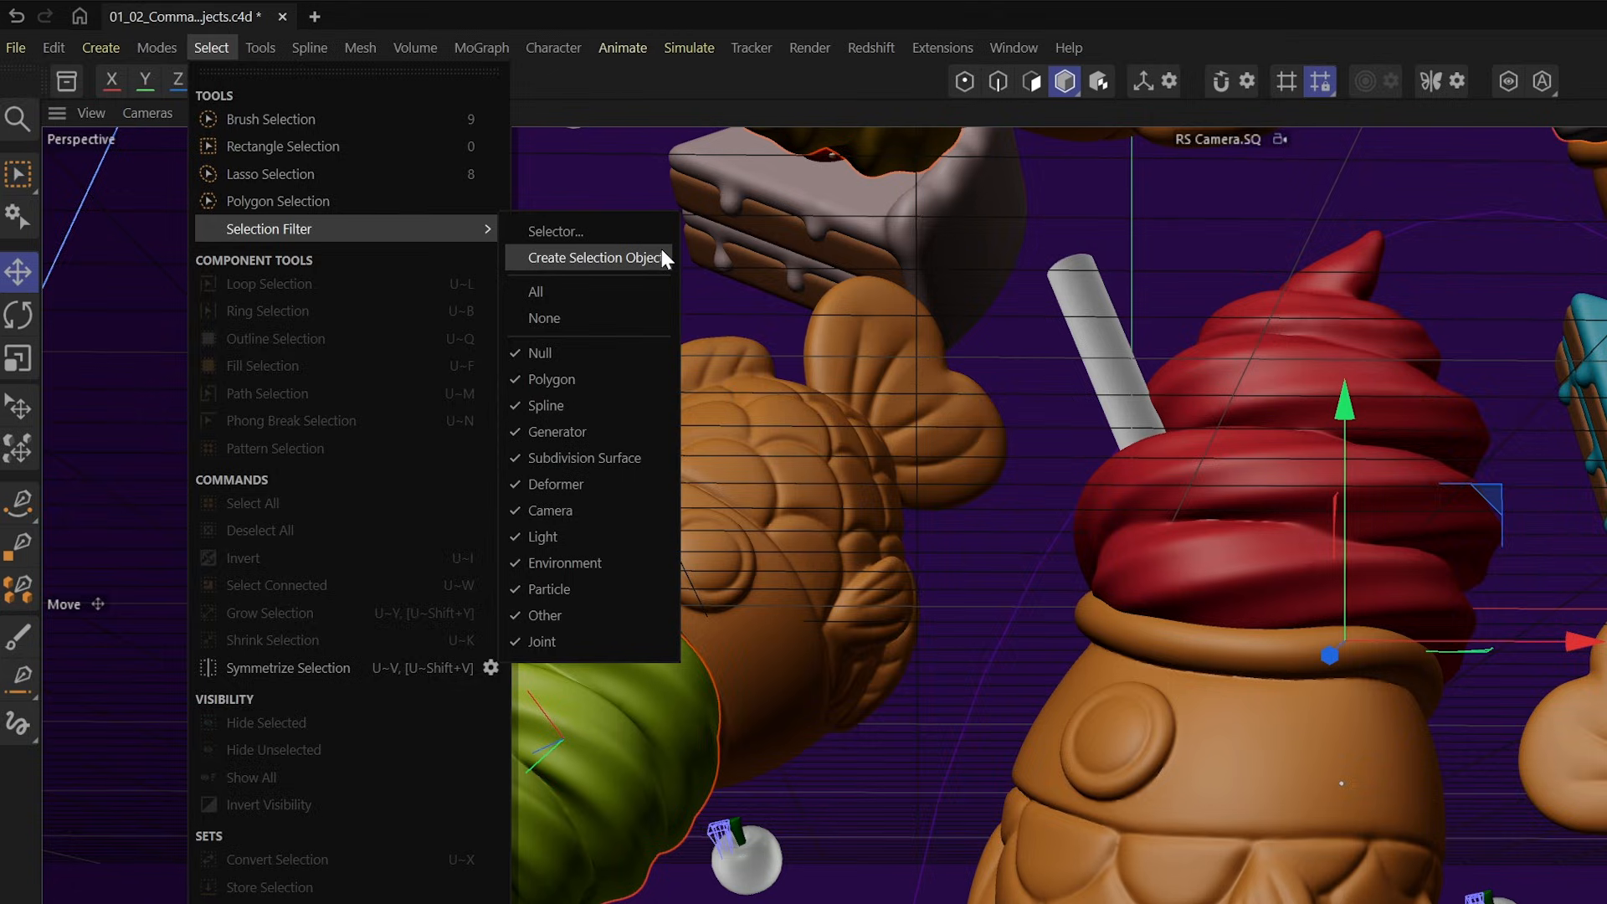
{"action": "left_click", "coordinate": [594, 256]}
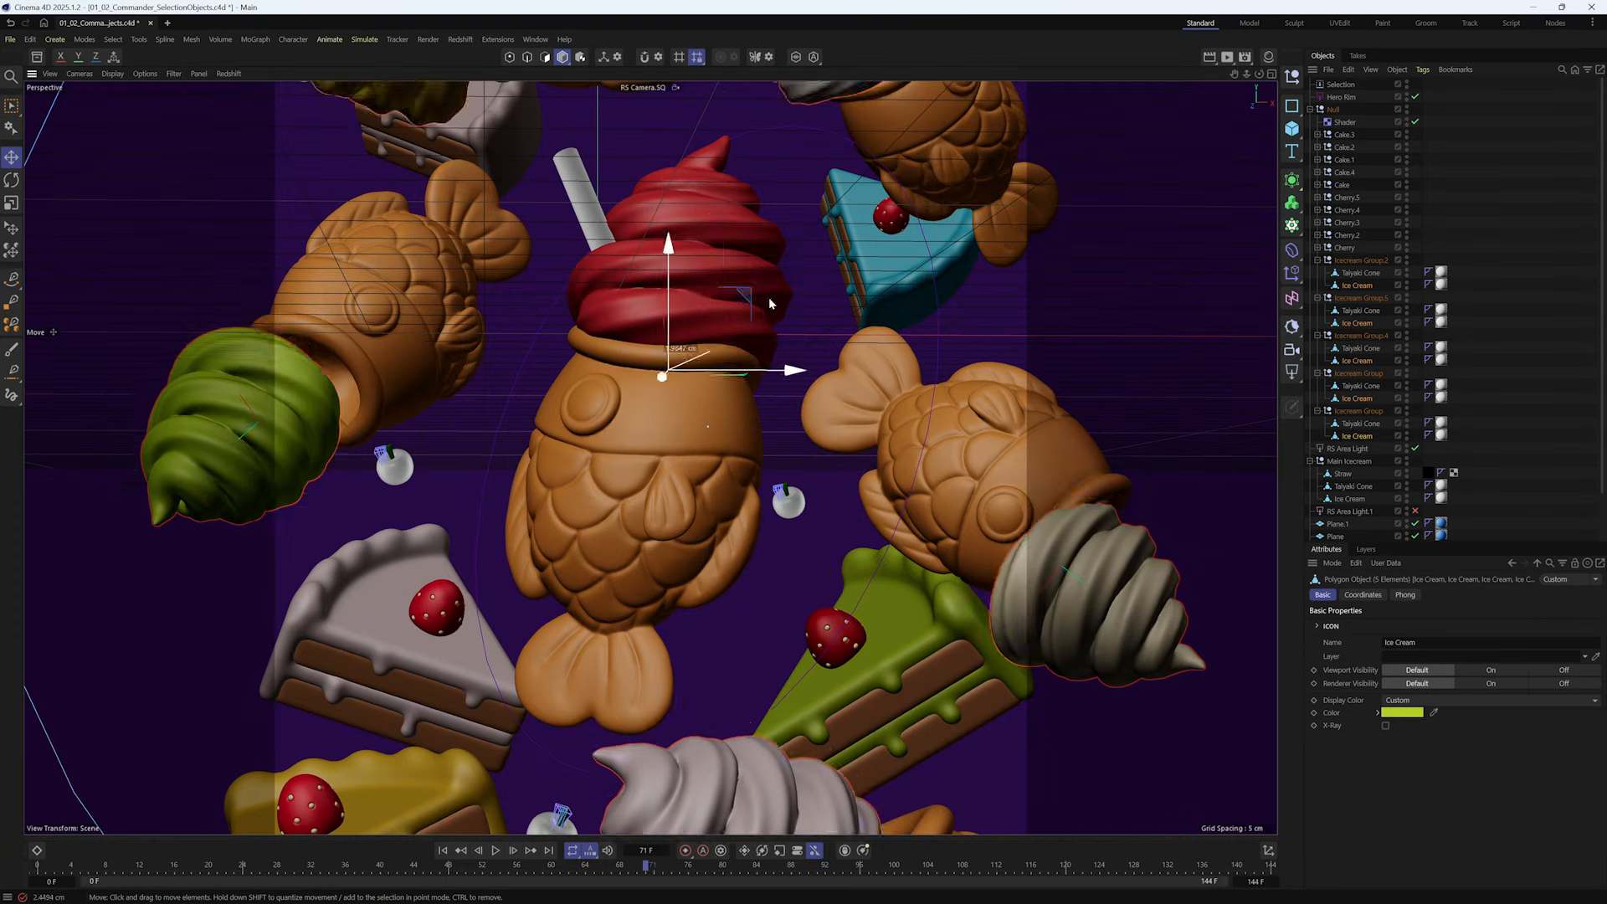
Step: Open the 02_Selection_Rigging scene and select the boy's waving-hand controller for rotating
{"action": "left_click", "coordinate": [200, 23]}
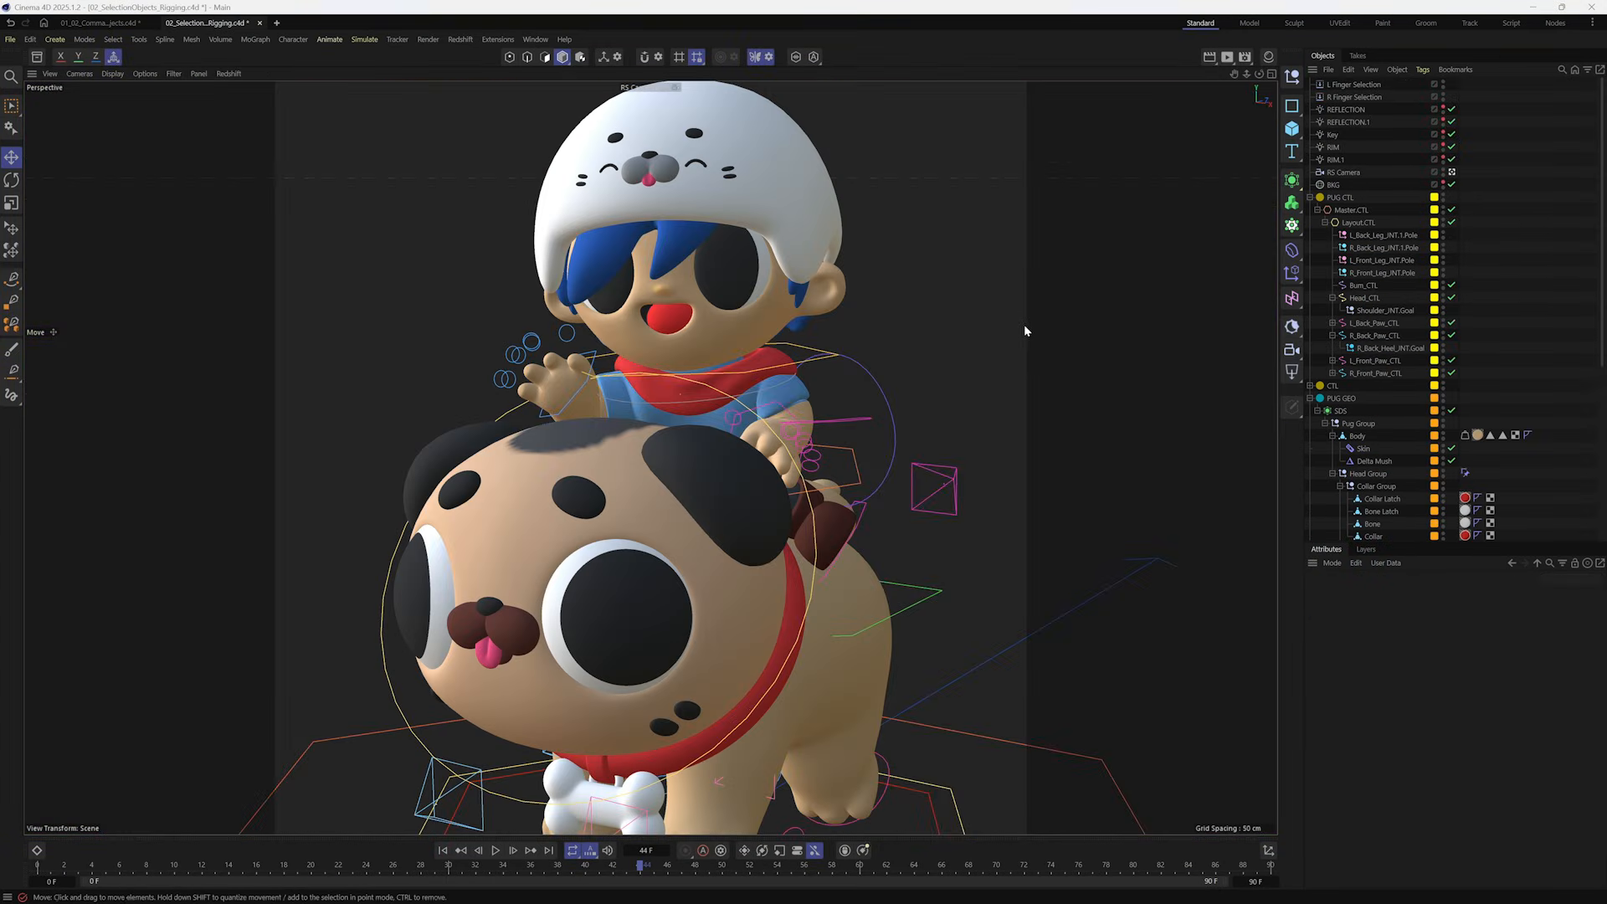
{"action": "mouse_move", "coordinate": [604, 357]}
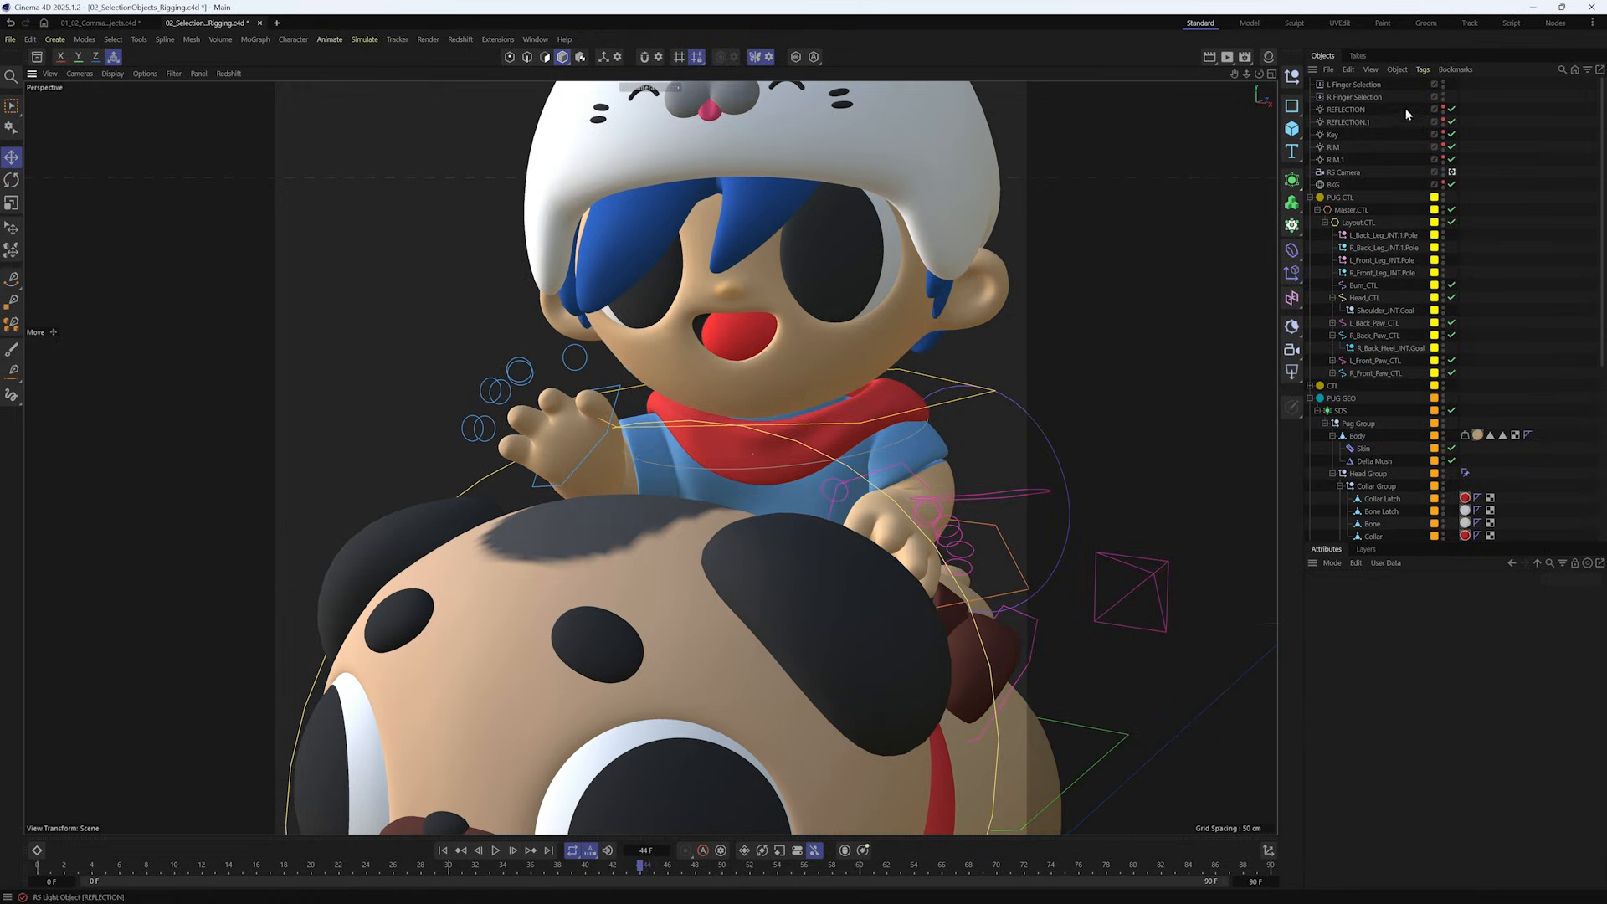
{"action": "left_click", "coordinate": [13, 179]}
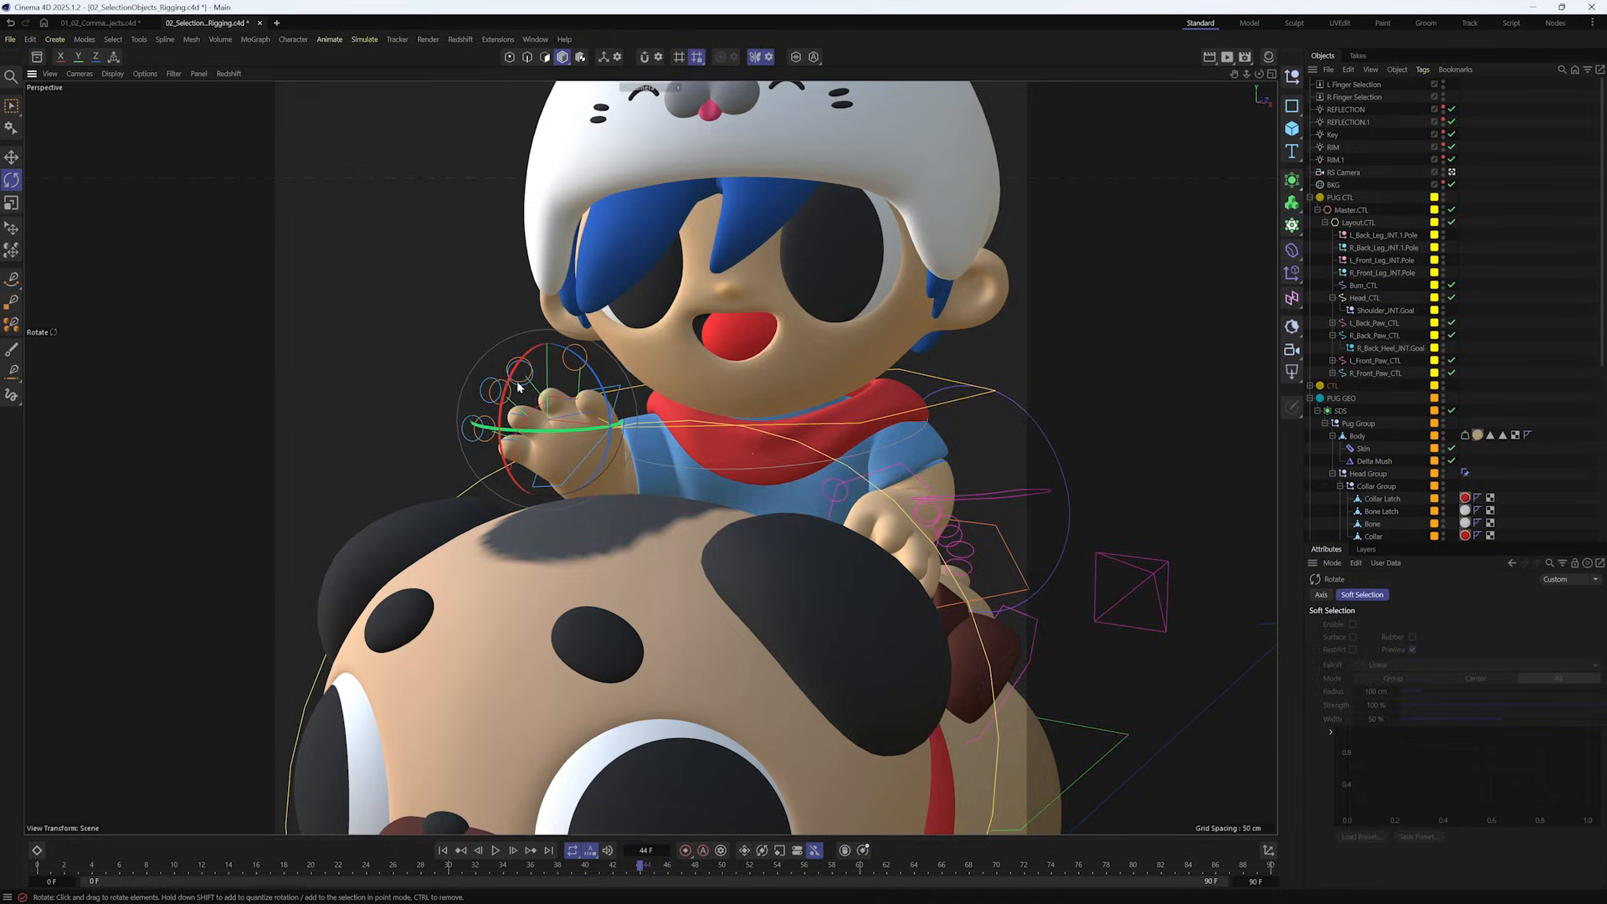